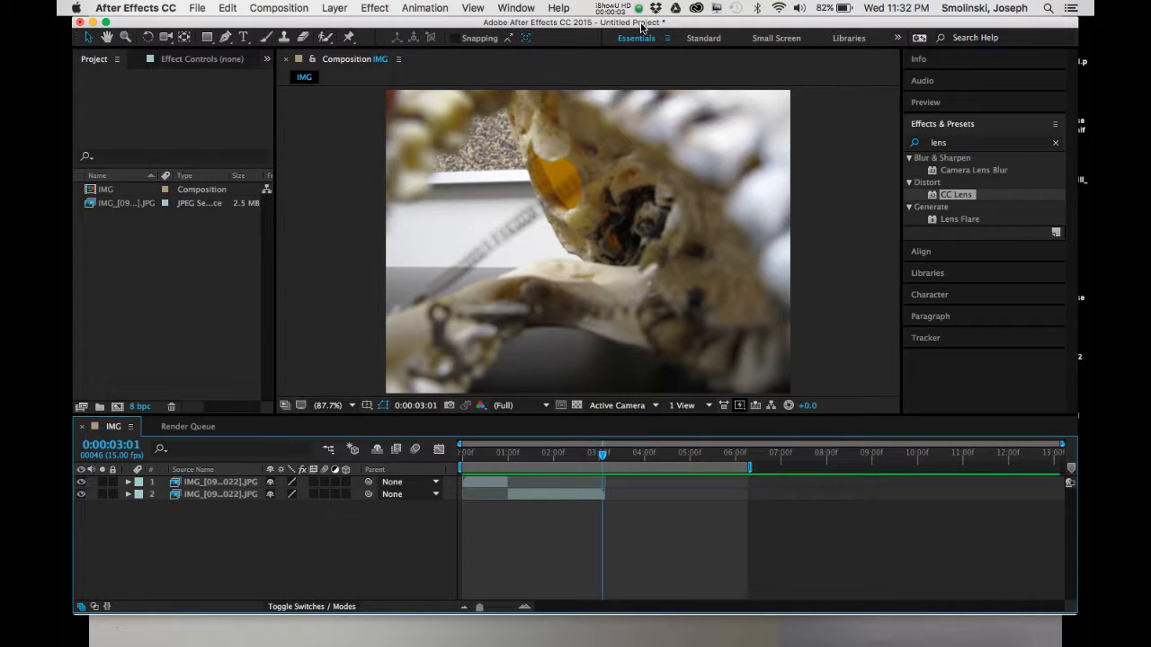
mouse_move(196, 10)
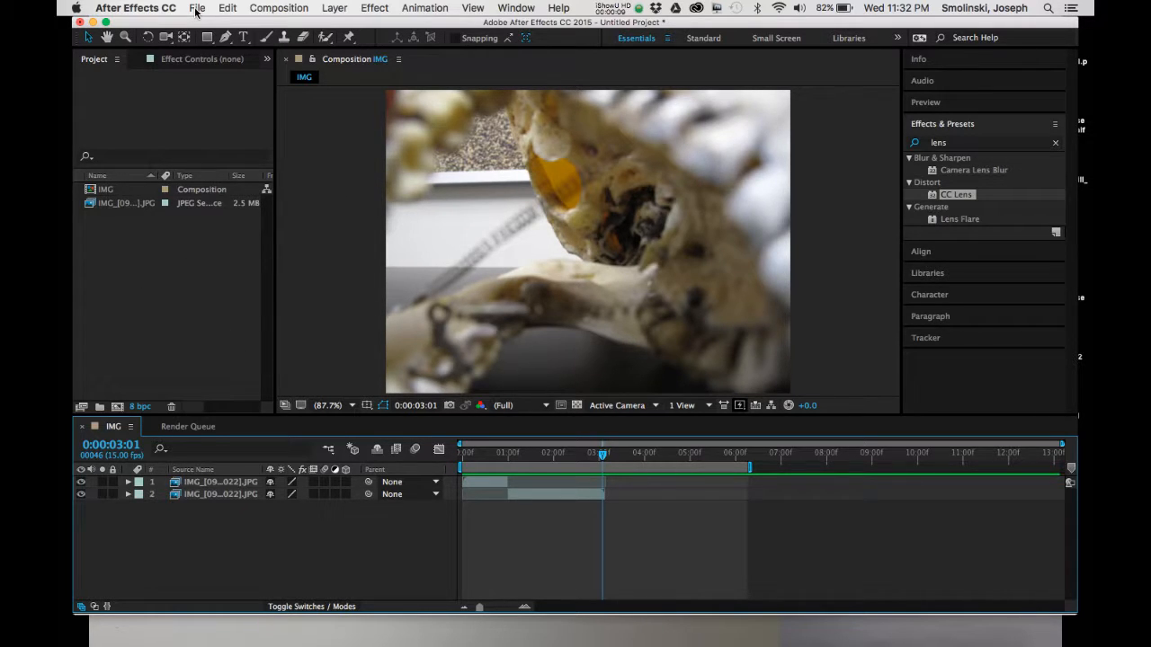
mouse_move(243, 7)
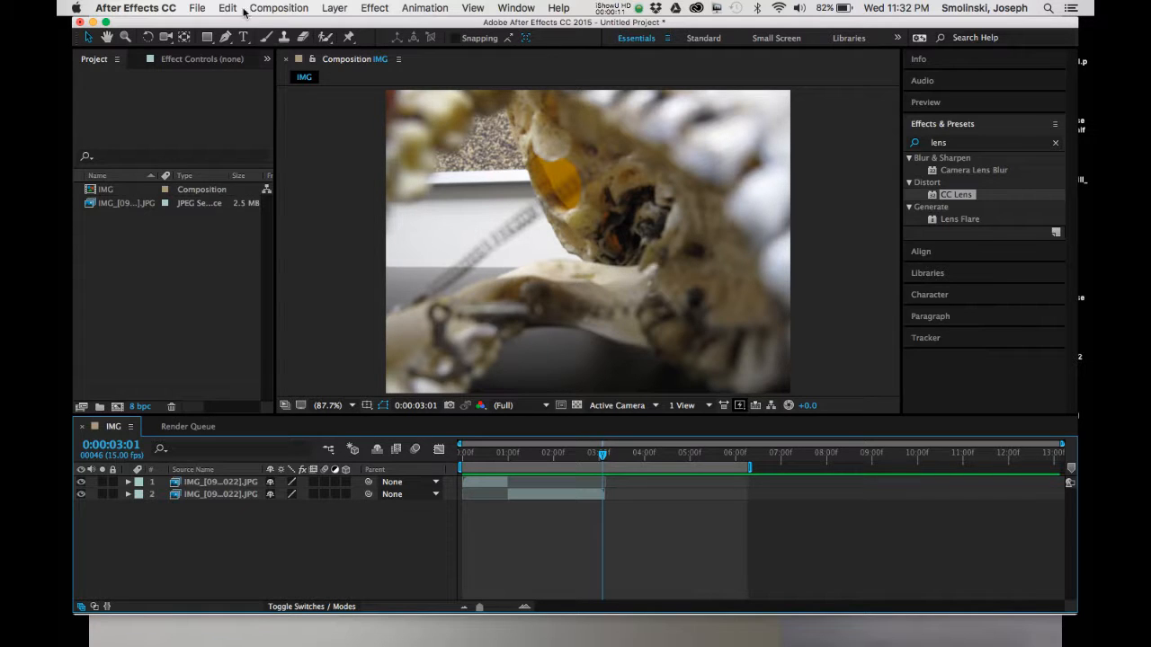
Step: Import the Part2 images starting at IMG_1045.JPG as one JPEG sequence
left_click(198, 7)
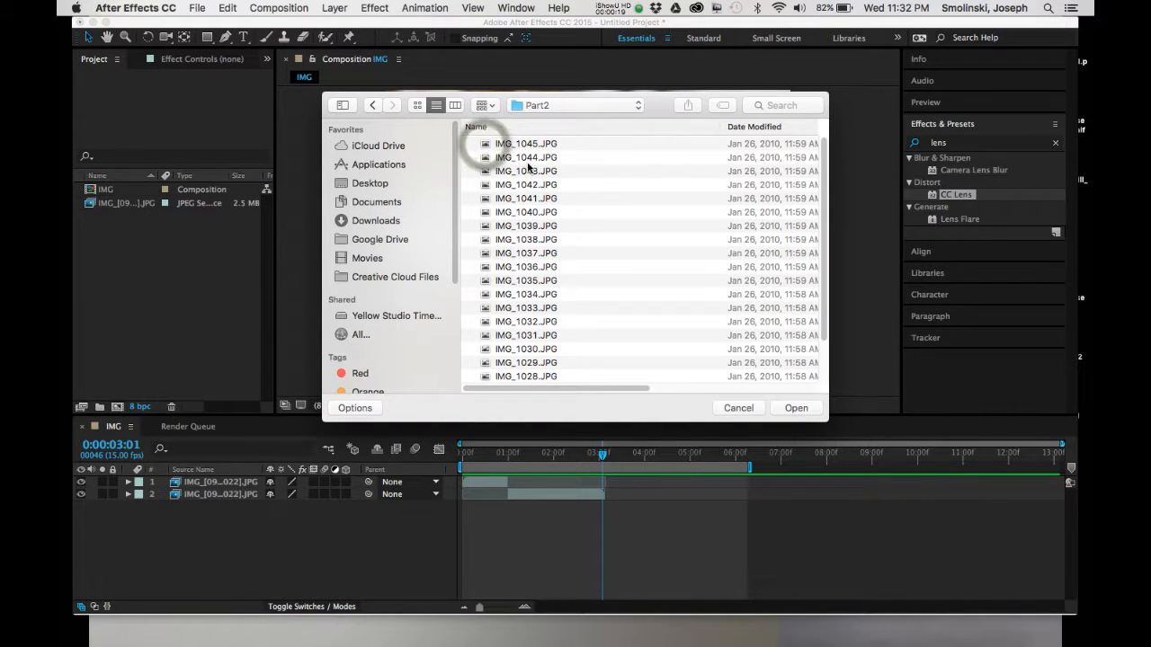
left_click(525, 144)
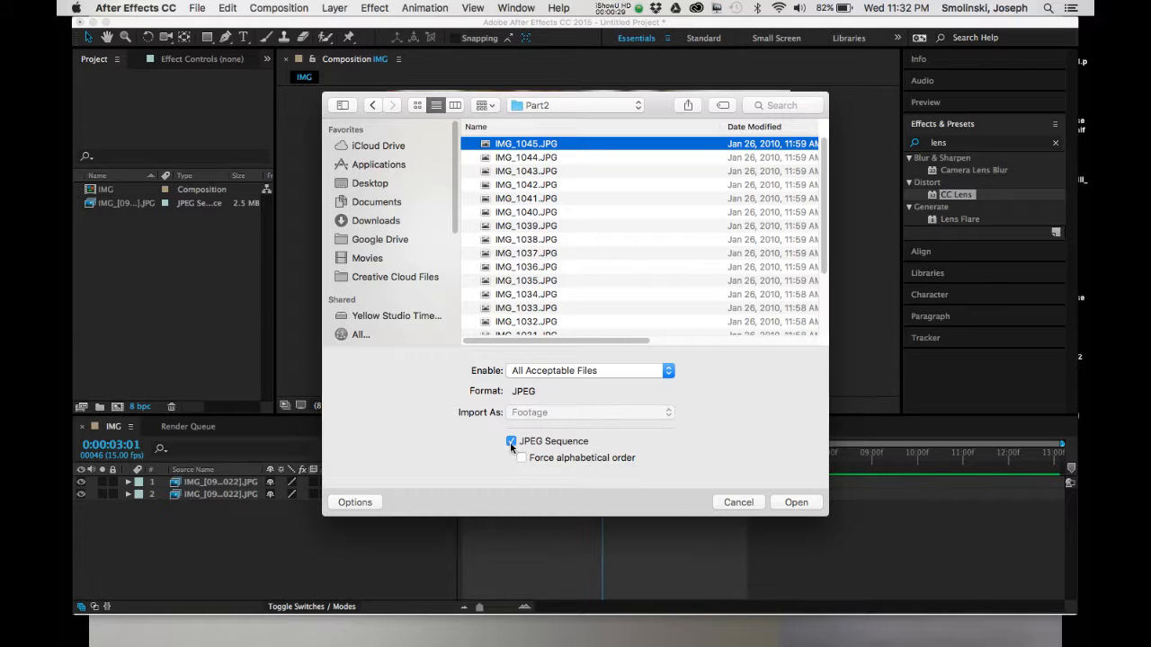
left_click(795, 501)
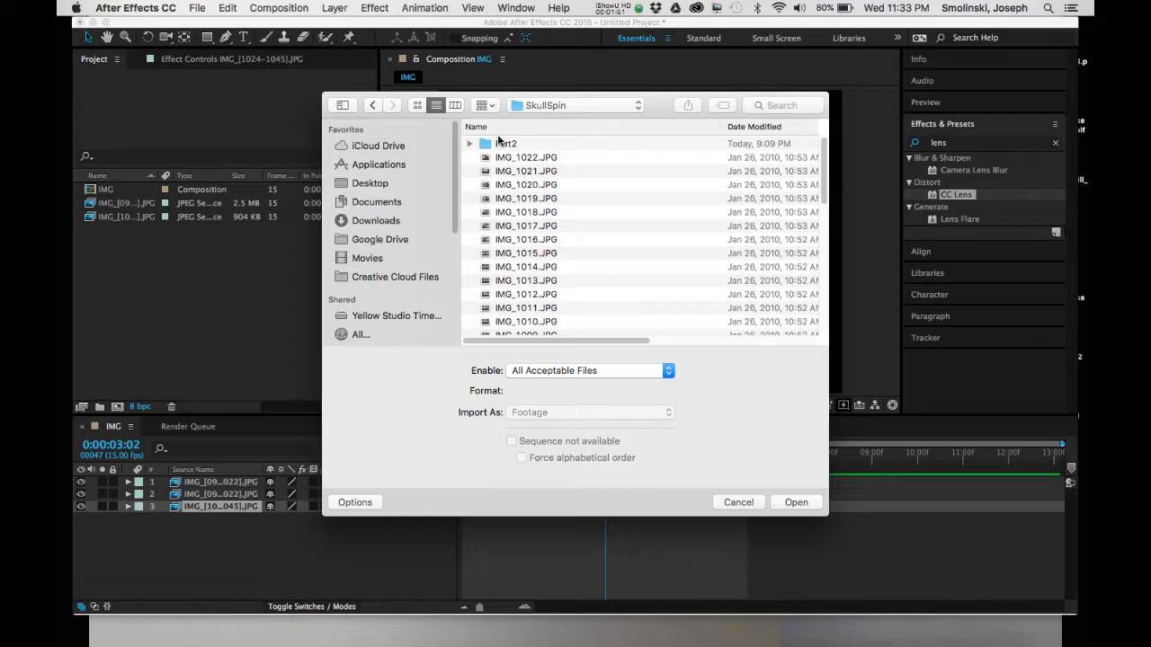
Step: Import IMG_1022.JPG as a single still image, not a sequence
left_click(794, 502)
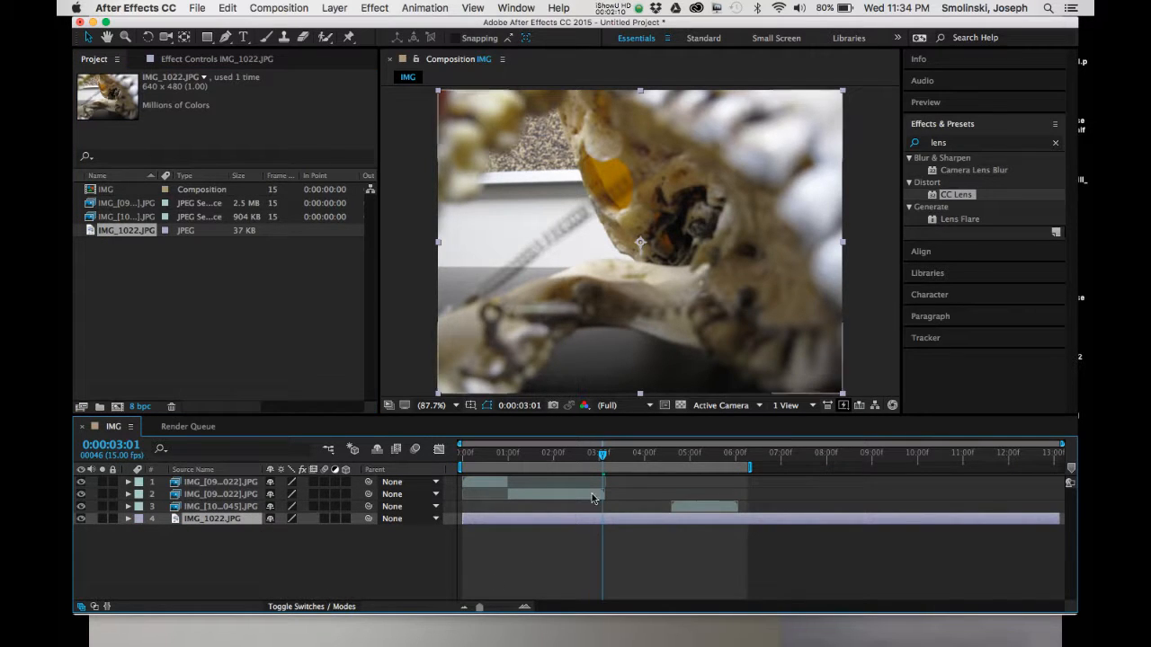